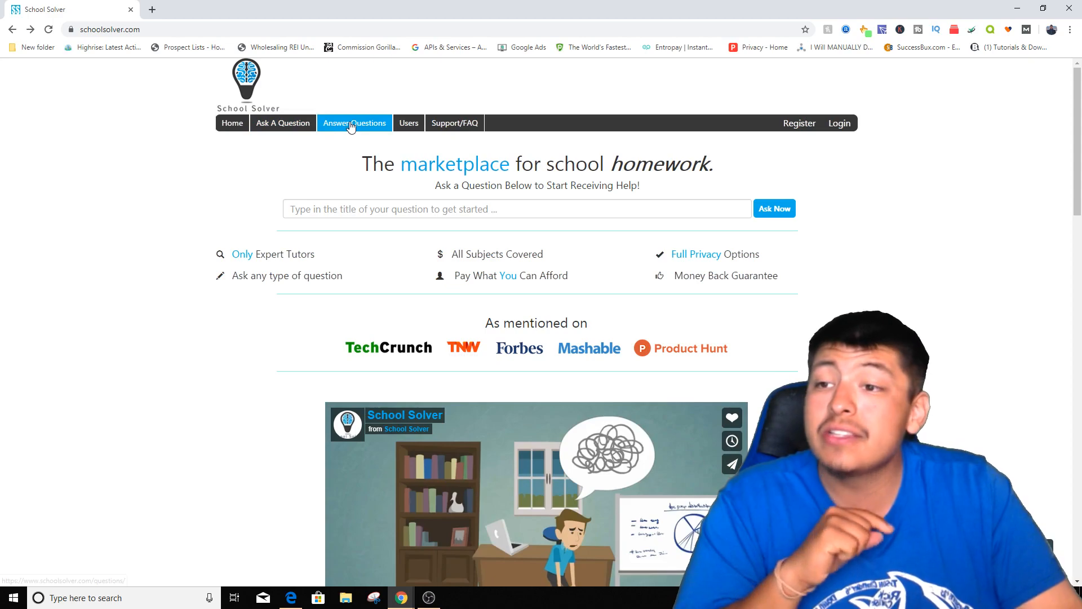
Step: Open School Solver's Latest Questions list from the Answer Questions link in the top navigation
click(354, 123)
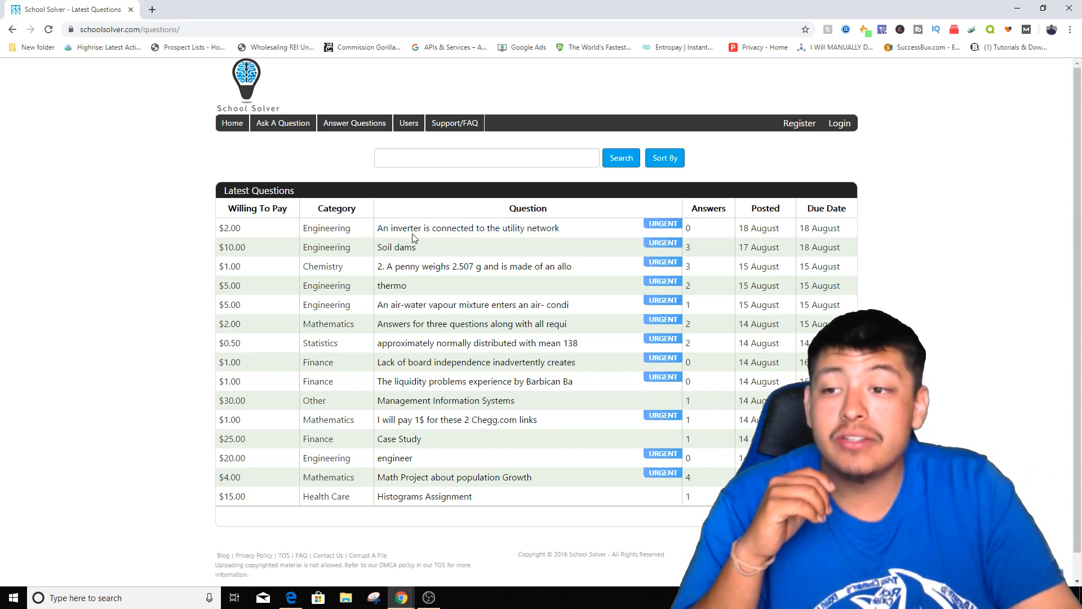
mouse_move(473, 247)
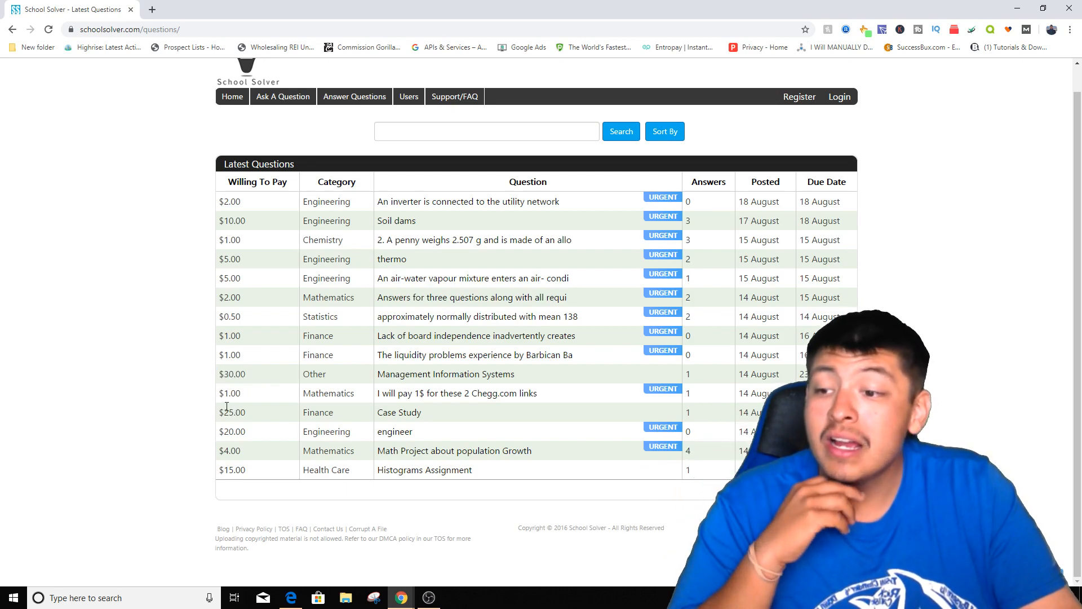
mouse_move(422, 423)
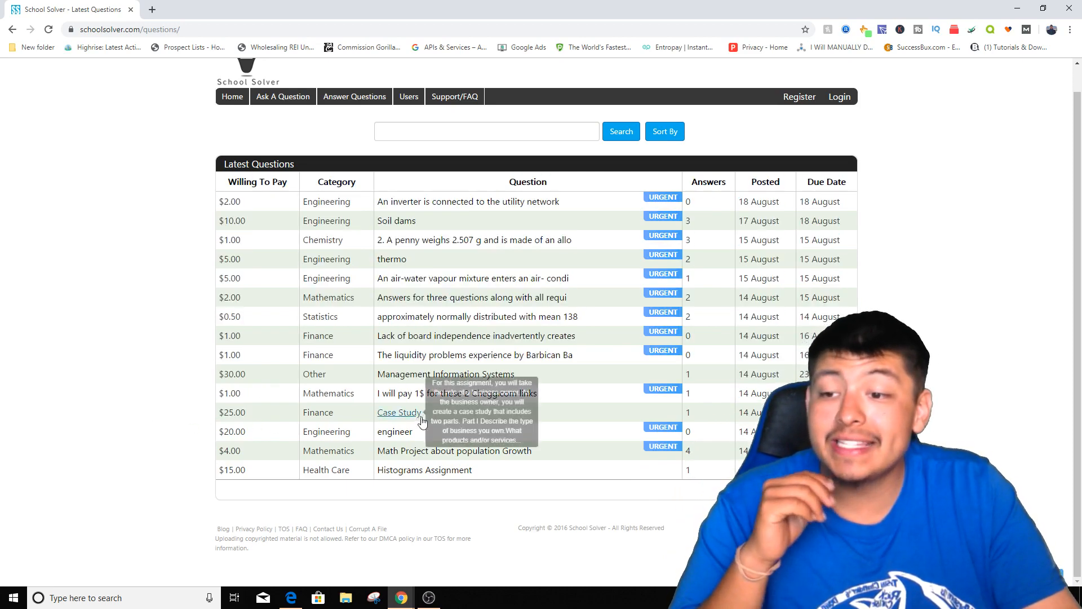
mouse_move(238, 431)
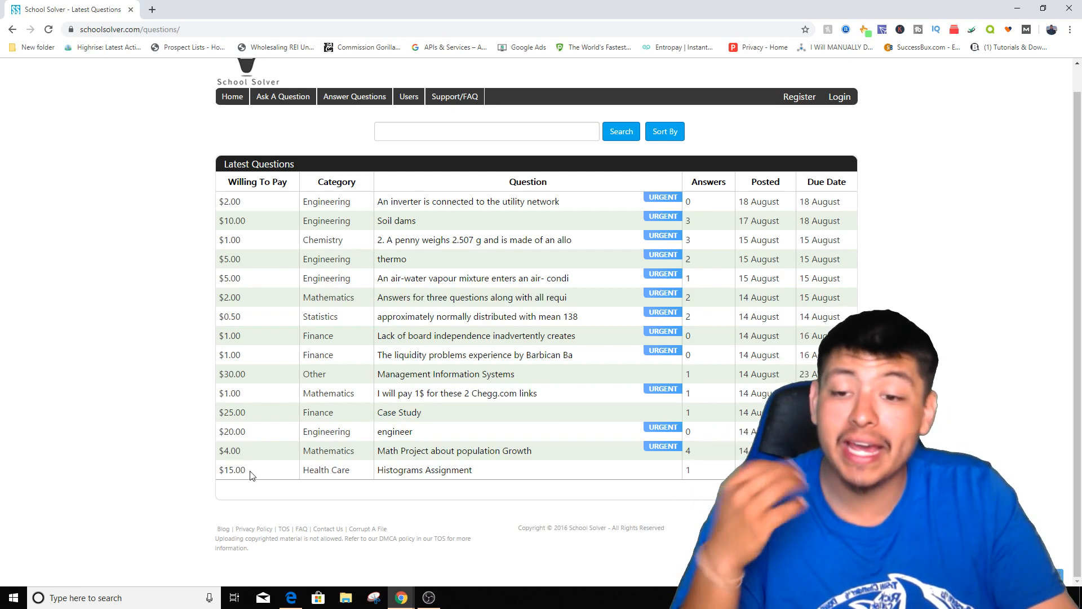
mouse_move(361, 447)
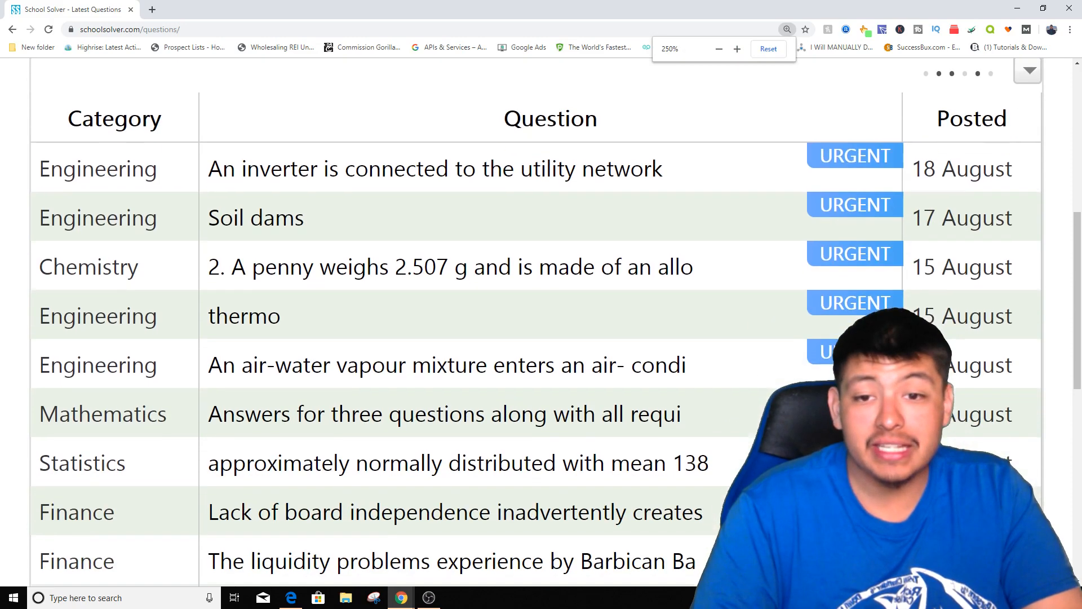
scroll(down, 3)
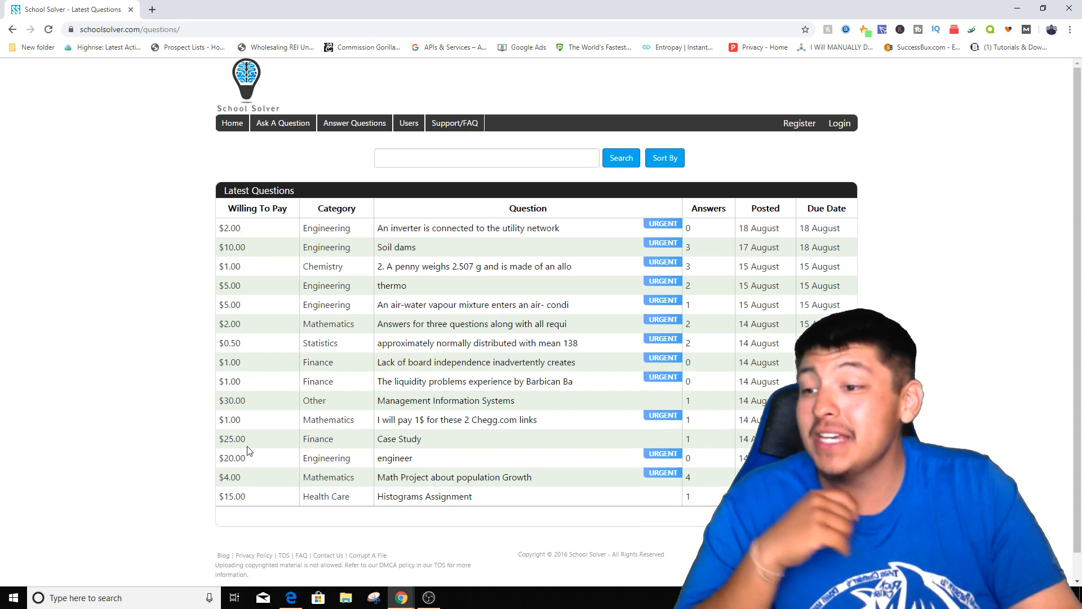
mouse_move(246, 455)
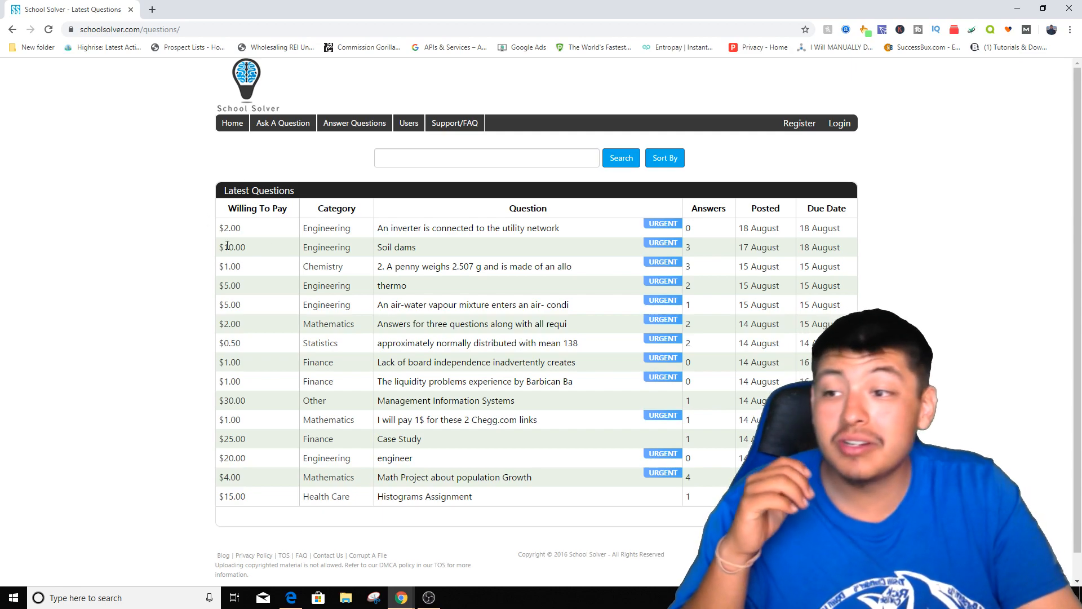
double_click(232, 247)
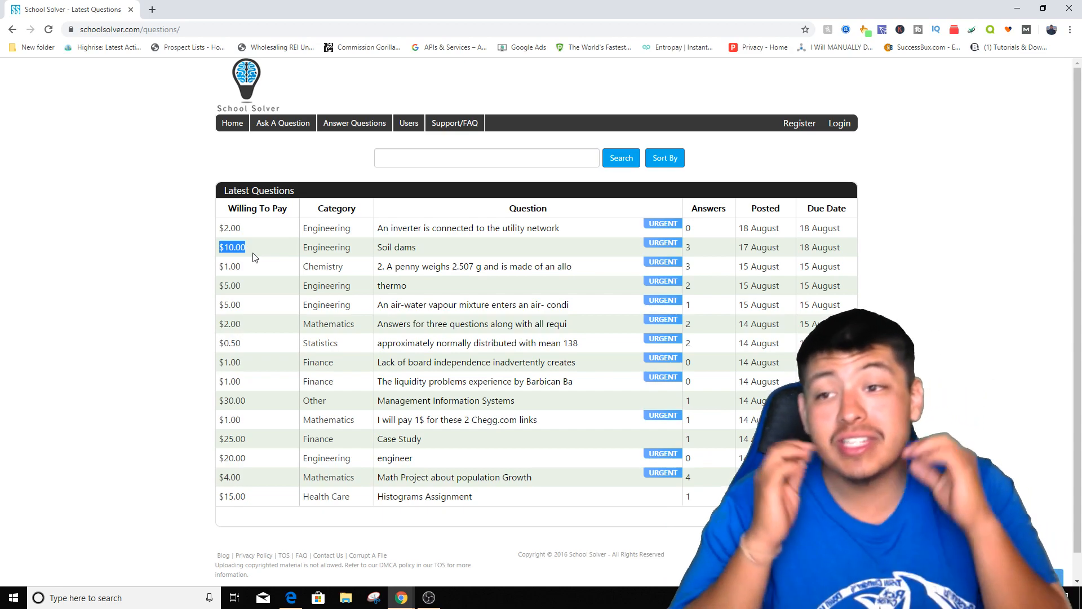
mouse_move(135, 116)
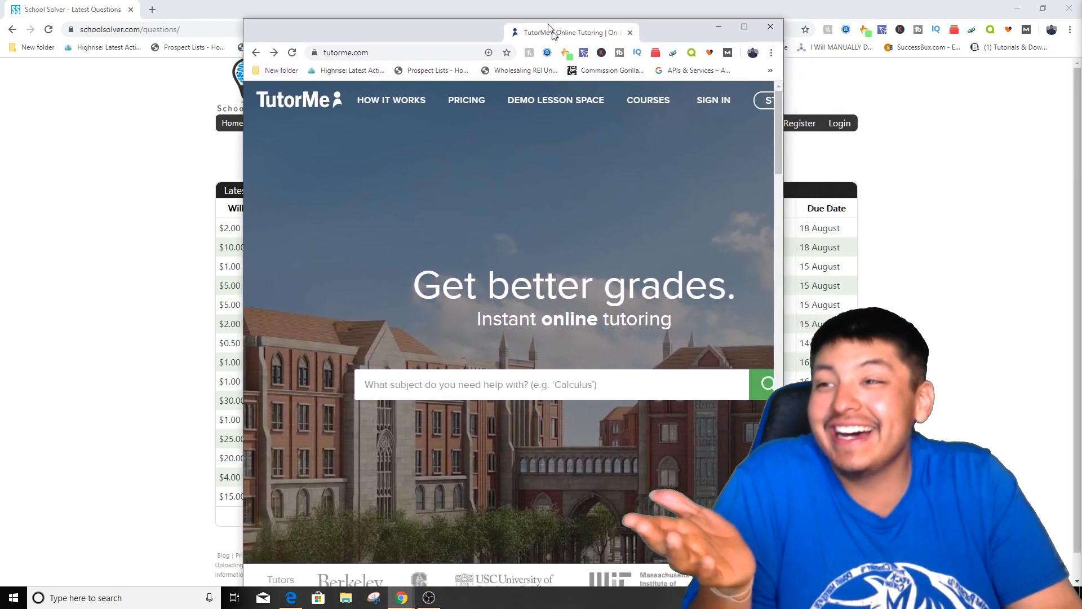
Step: Switch to TutorMe and scroll its homepage down to the footer's Become a Tutor link
click(744, 27)
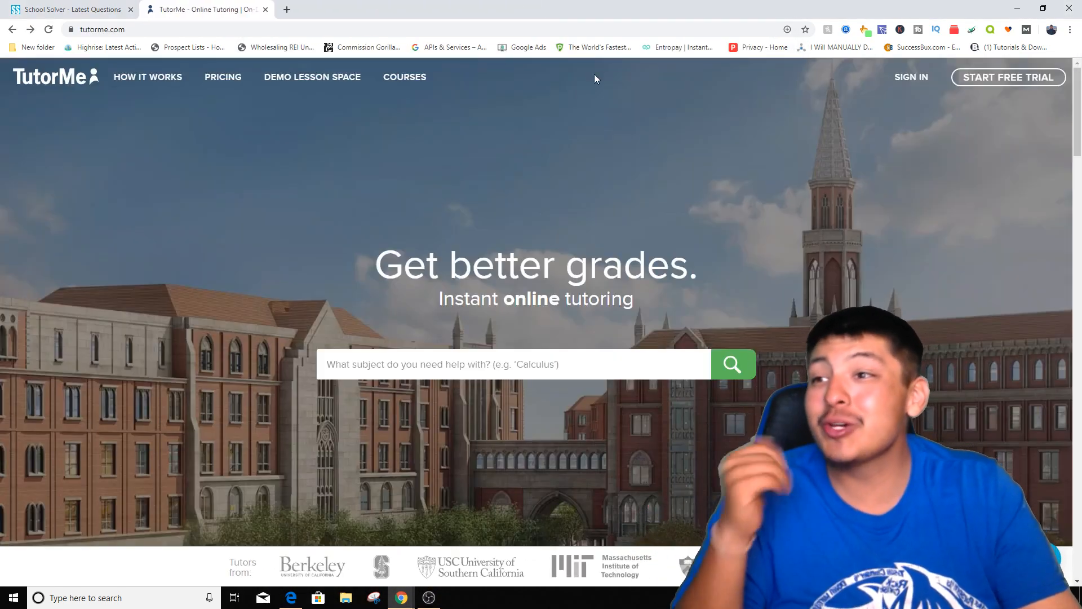
mouse_move(492, 232)
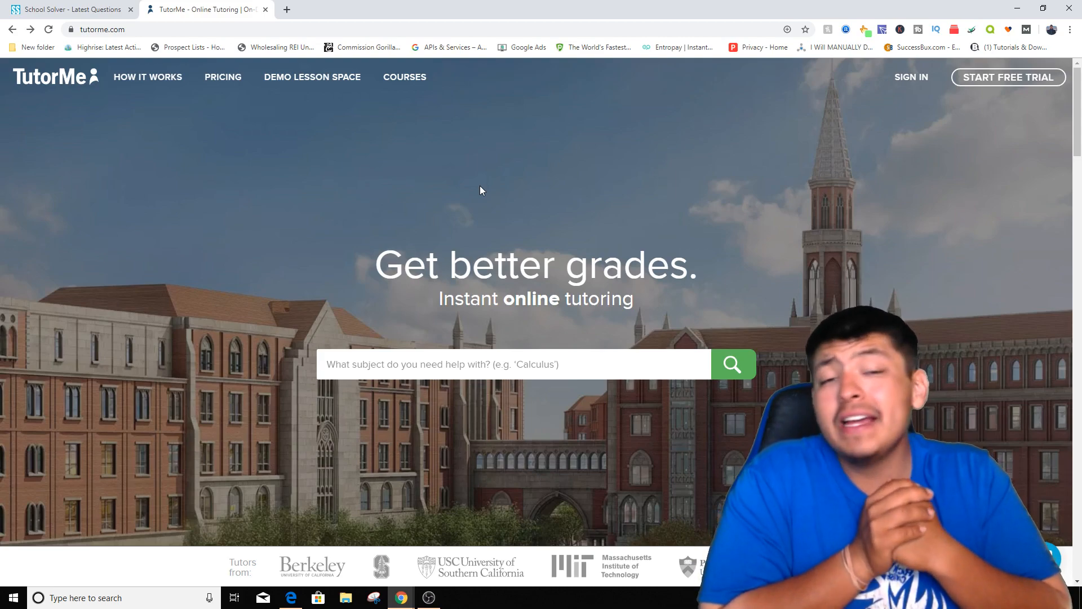
mouse_move(415, 143)
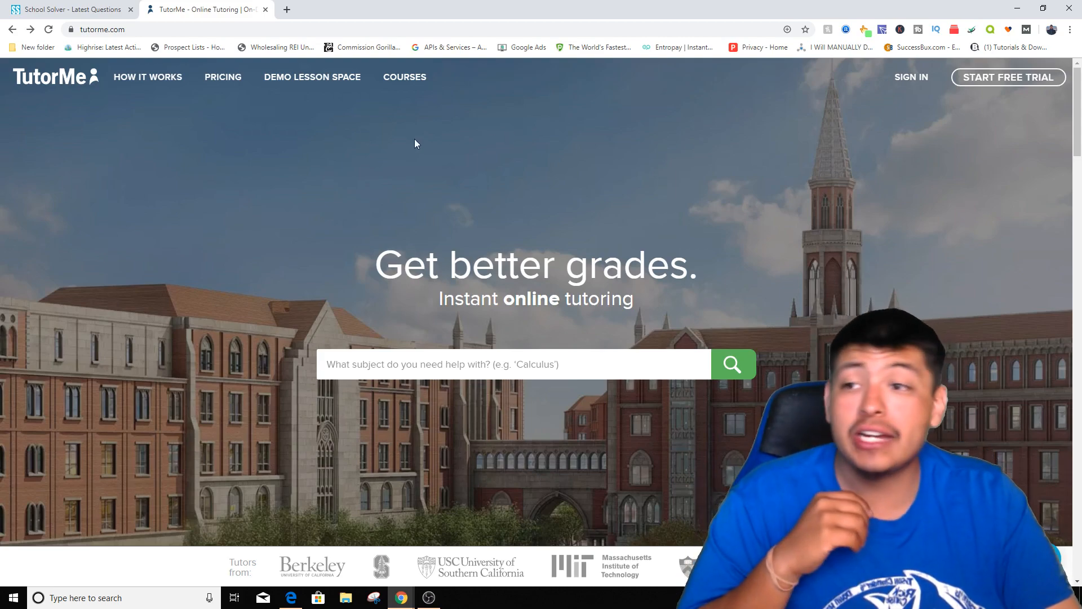
mouse_move(325, 119)
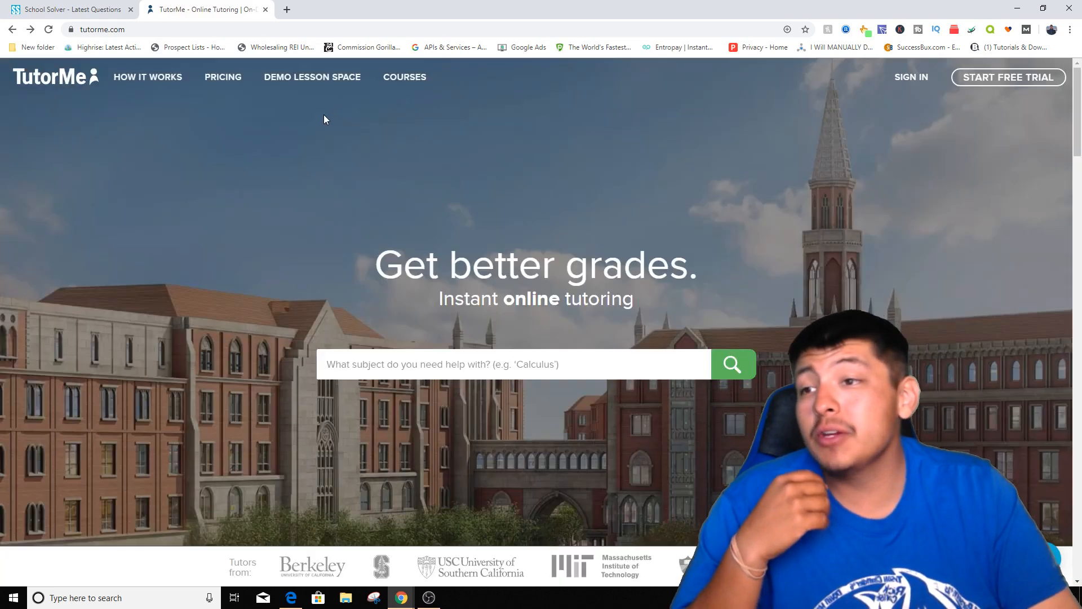
scroll(down, 3)
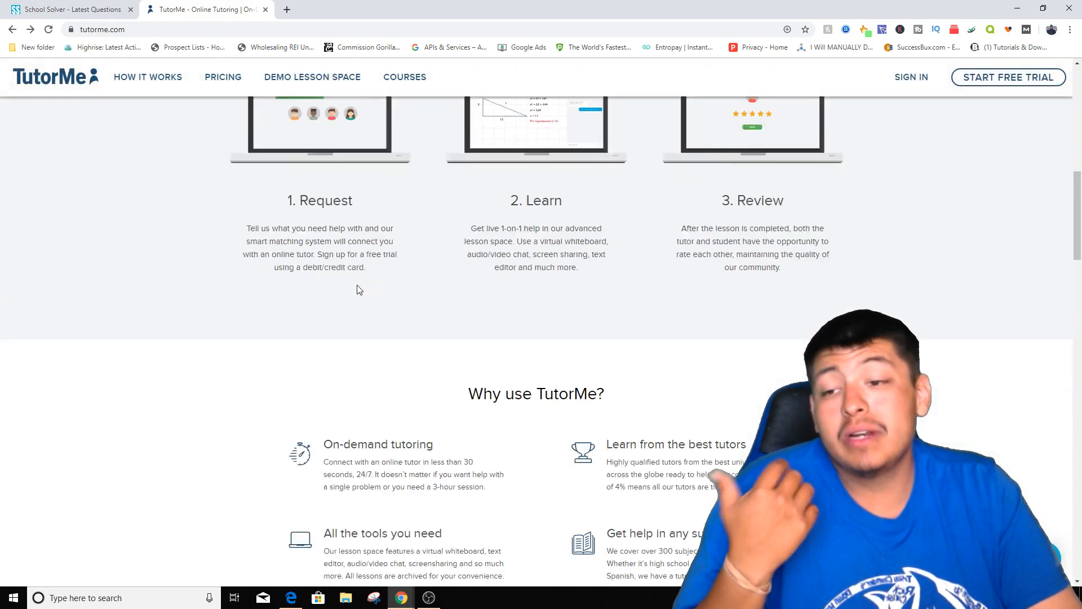
scroll(down, 3)
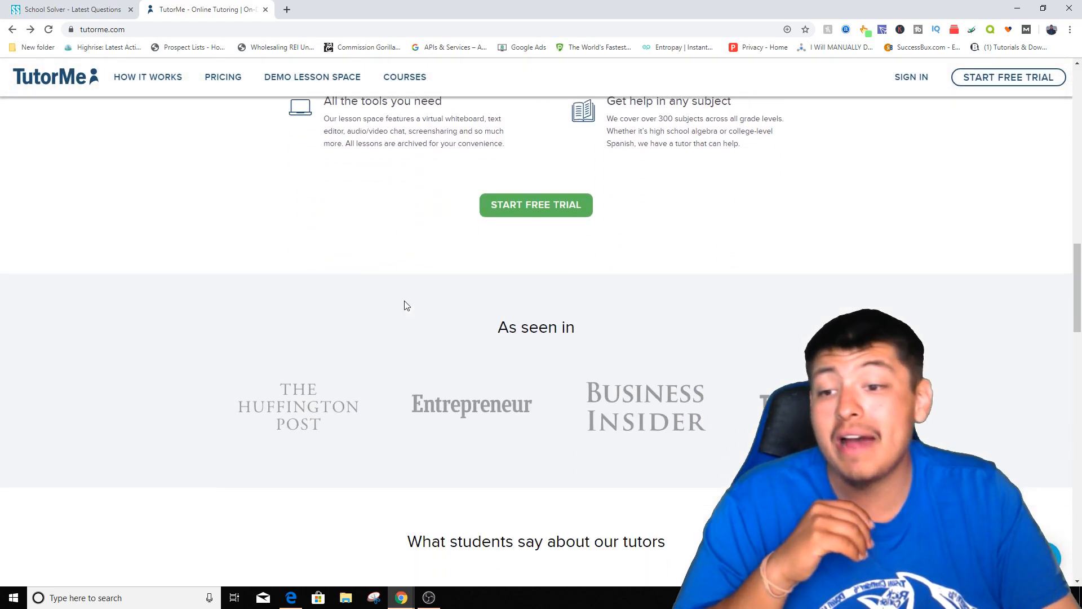
scroll(down, 3)
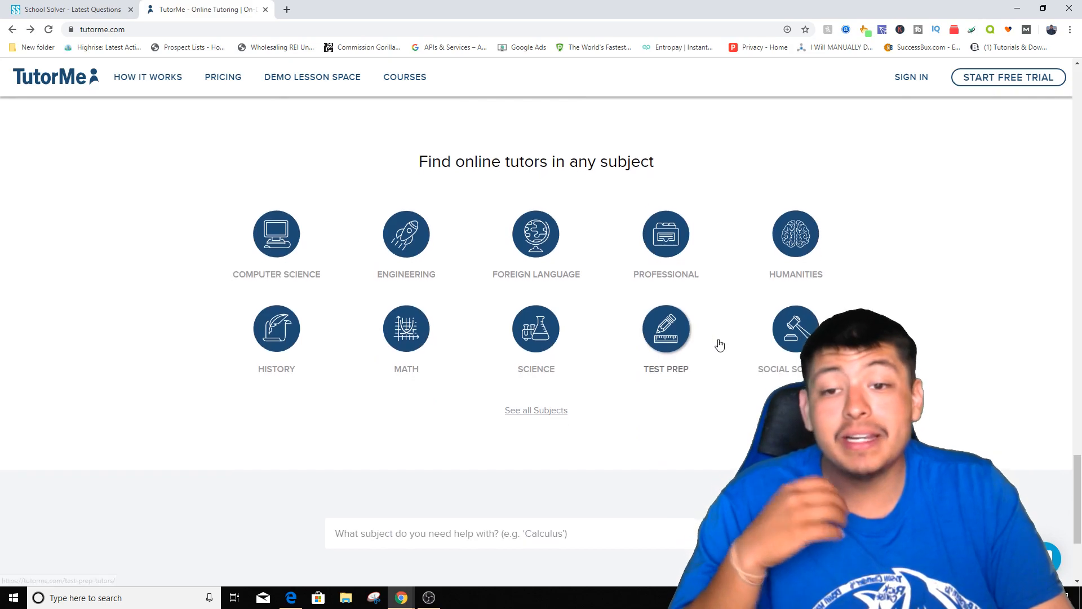
scroll(down, 3)
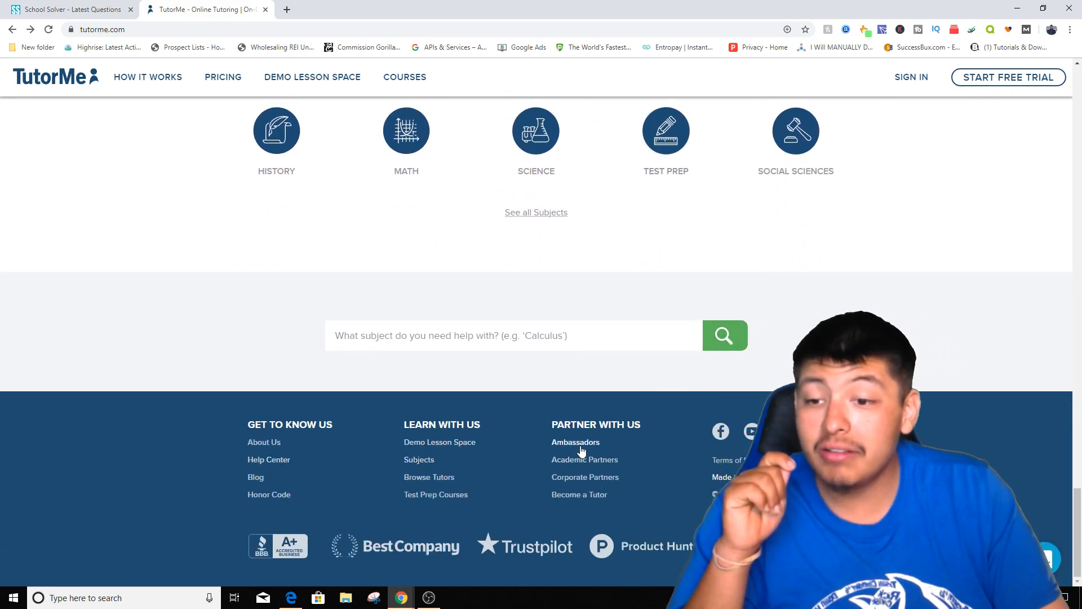
mouse_move(564, 502)
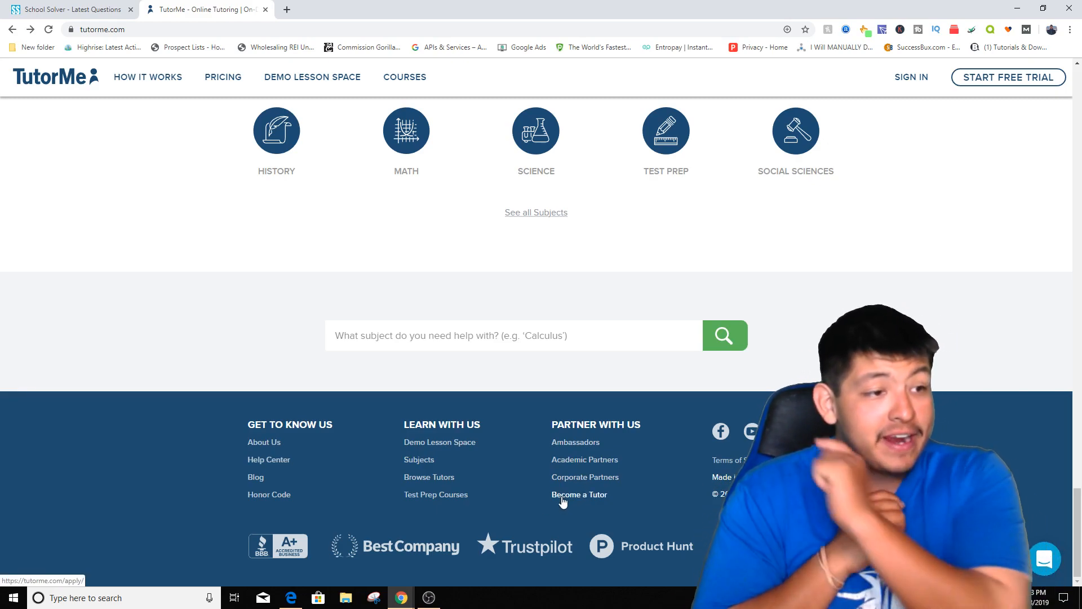
Step: Open TutorMe's Become a Tutor page, then highlight and clear the $16/hour earnings text
click(579, 495)
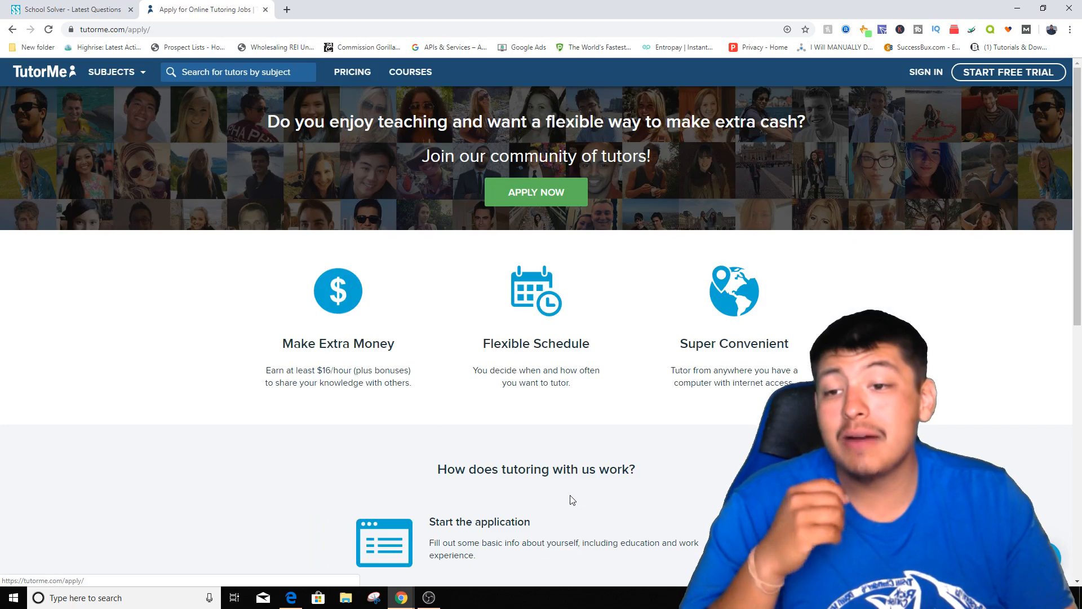
scroll(down, 3)
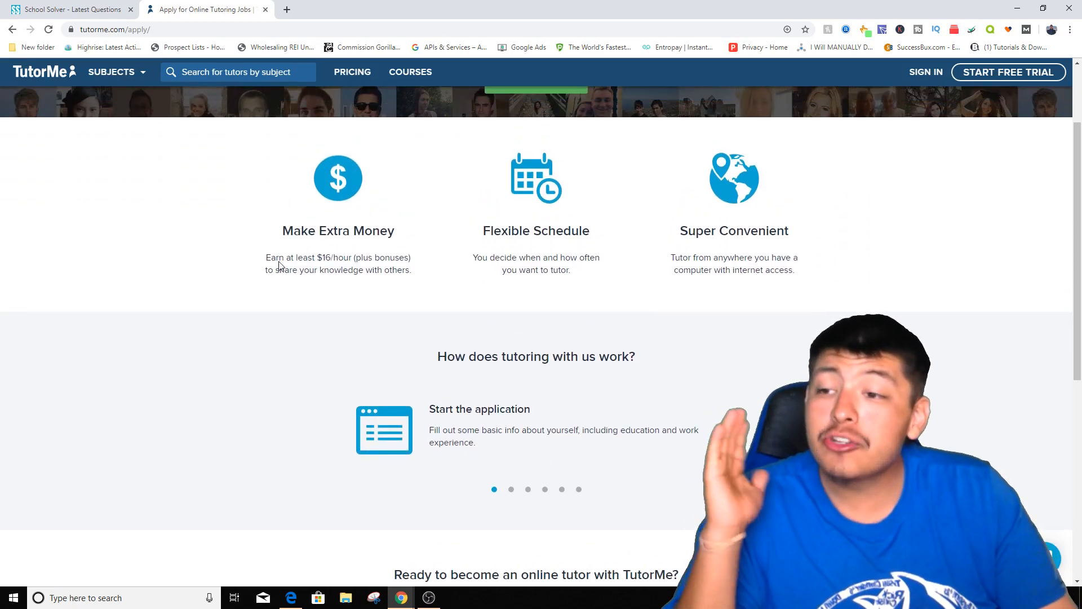
drag(264, 257, 411, 269)
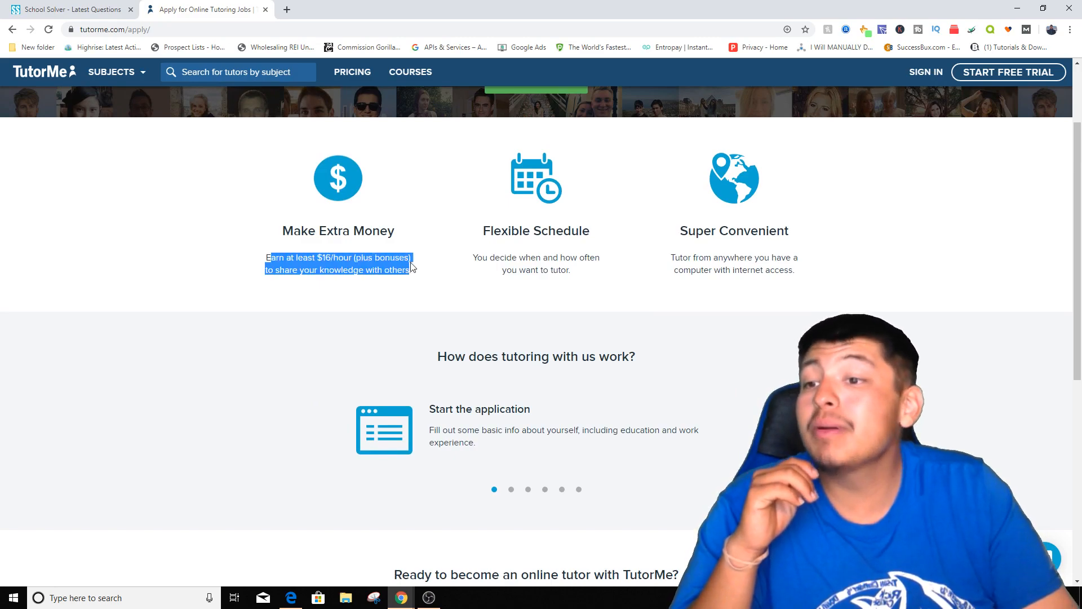
click(420, 269)
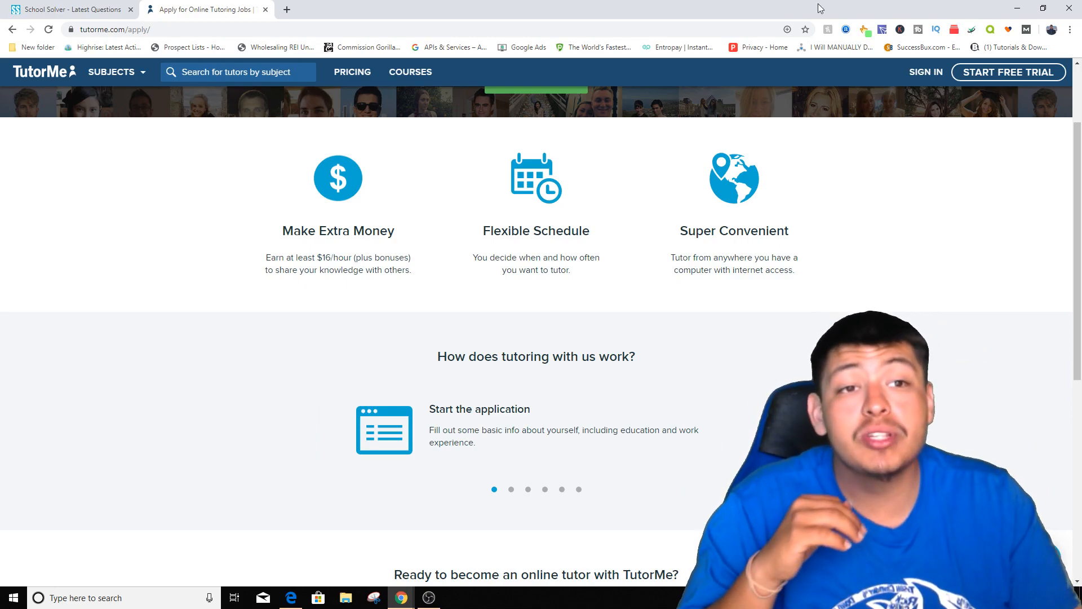
Step: Browse Tutor.com's homepage to its footer, then revisit School Solver and TutorMe's application page
click(324, 9)
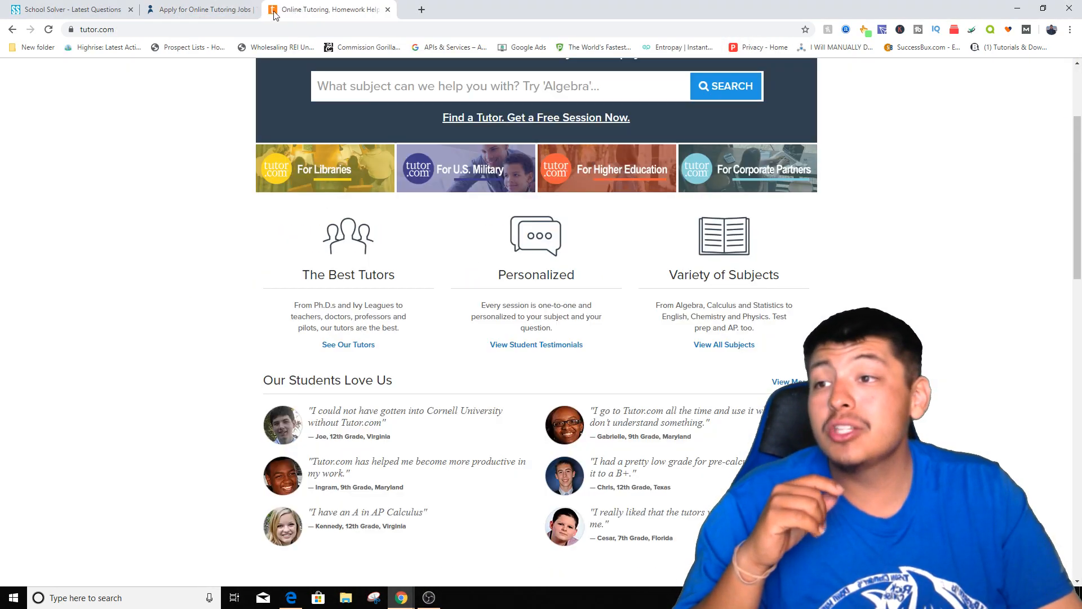
scroll(up, 3)
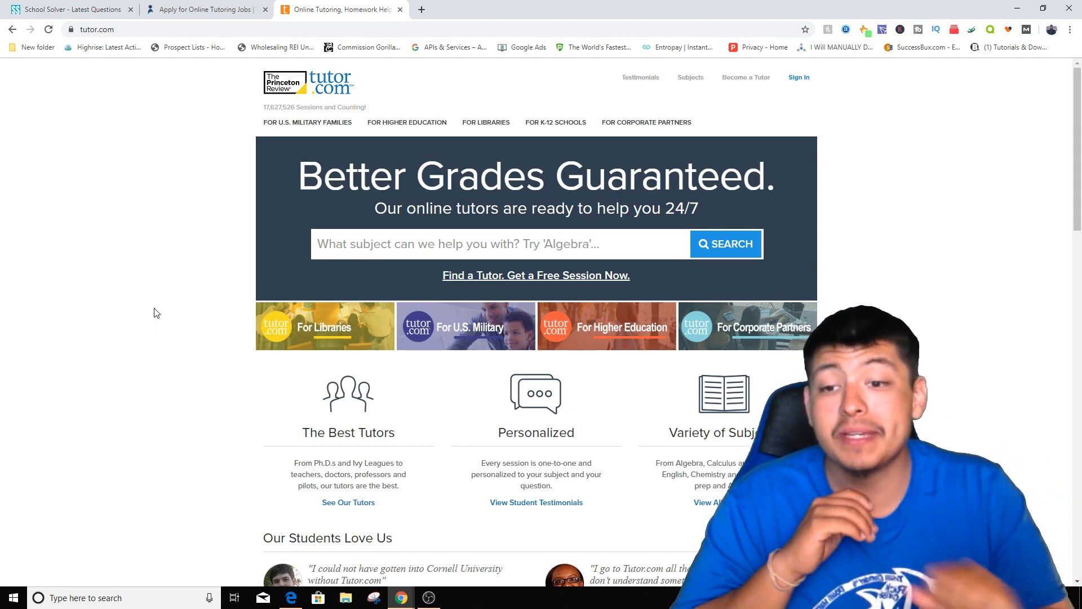
scroll(down, 3)
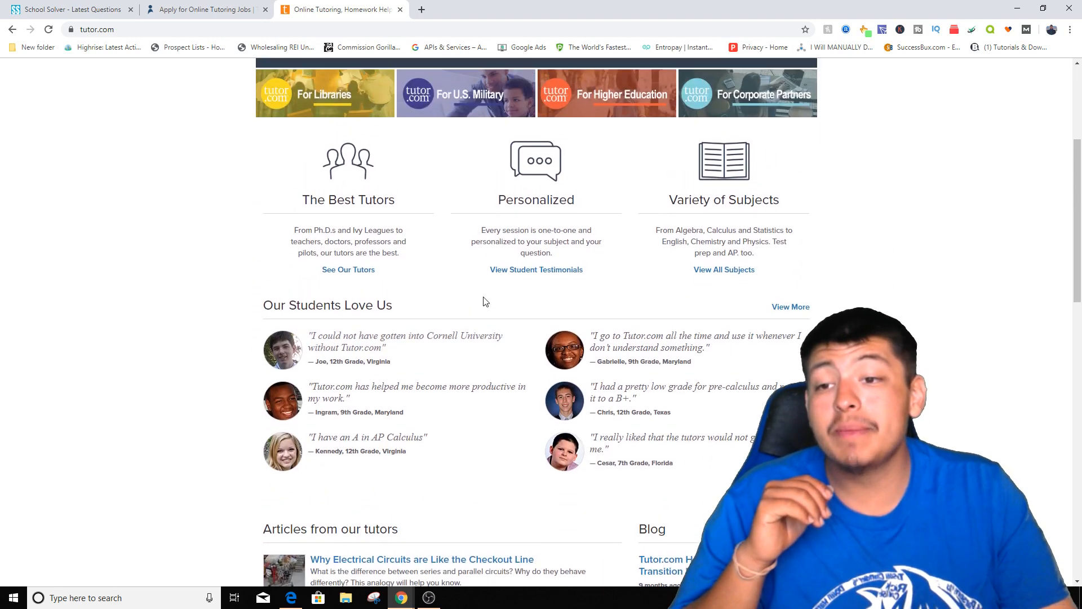
scroll(up, 3)
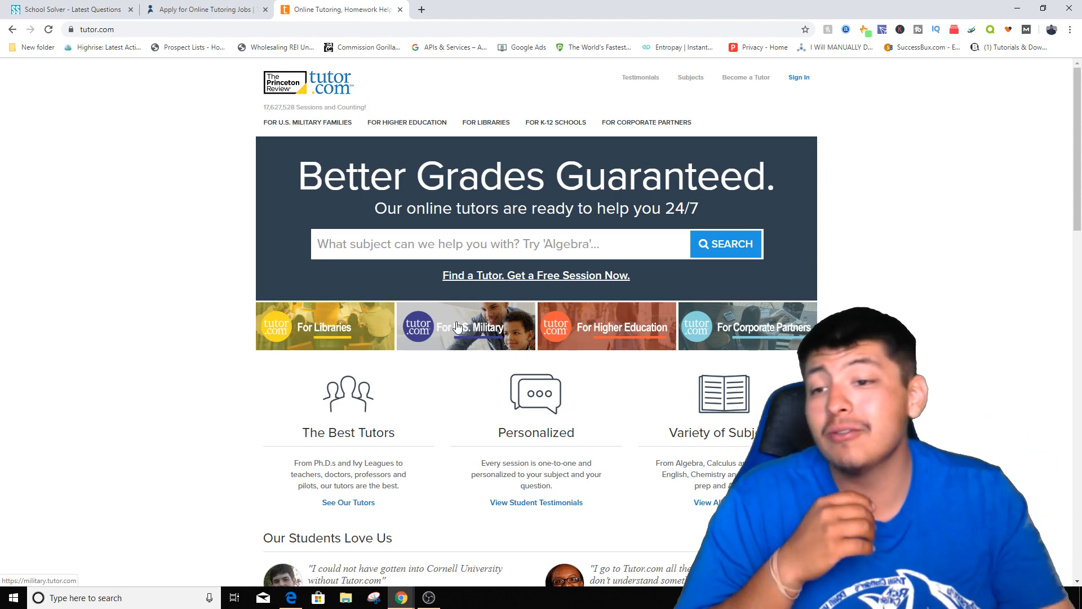
scroll(down, 3)
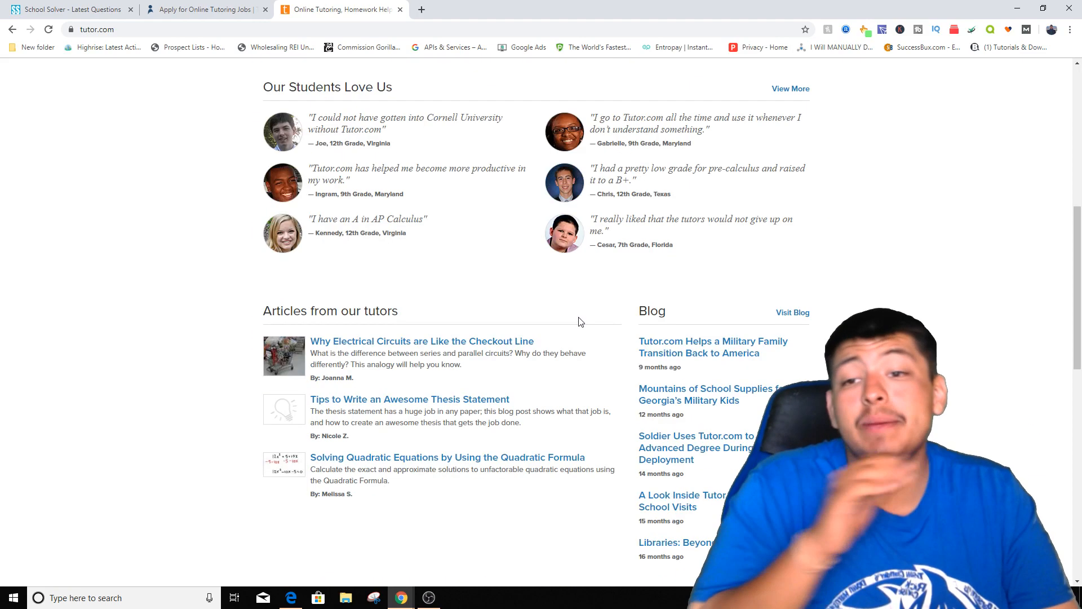
scroll(down, 3)
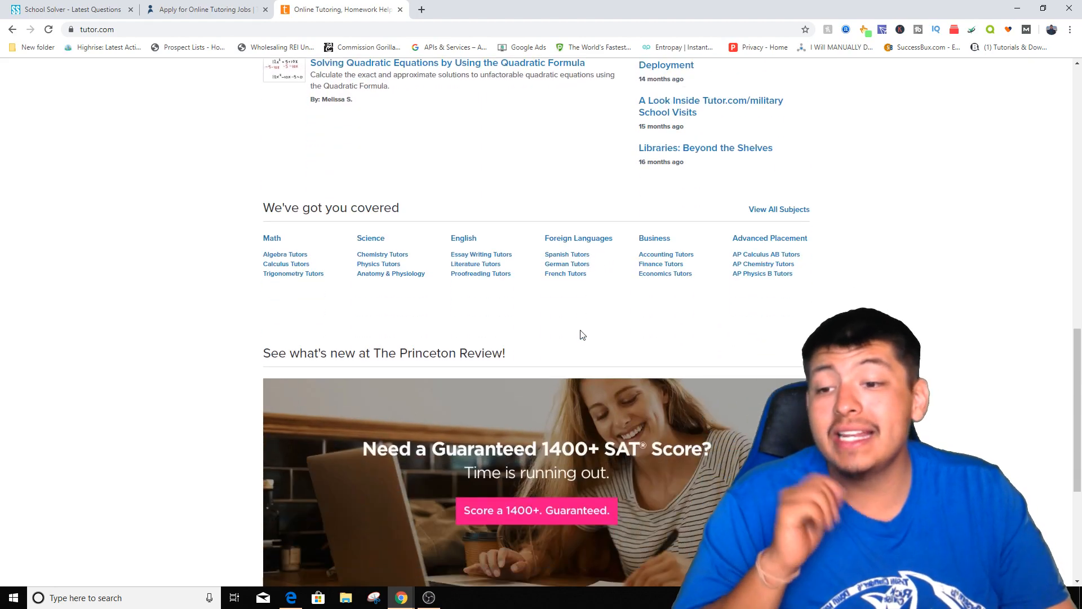
scroll(down, 3)
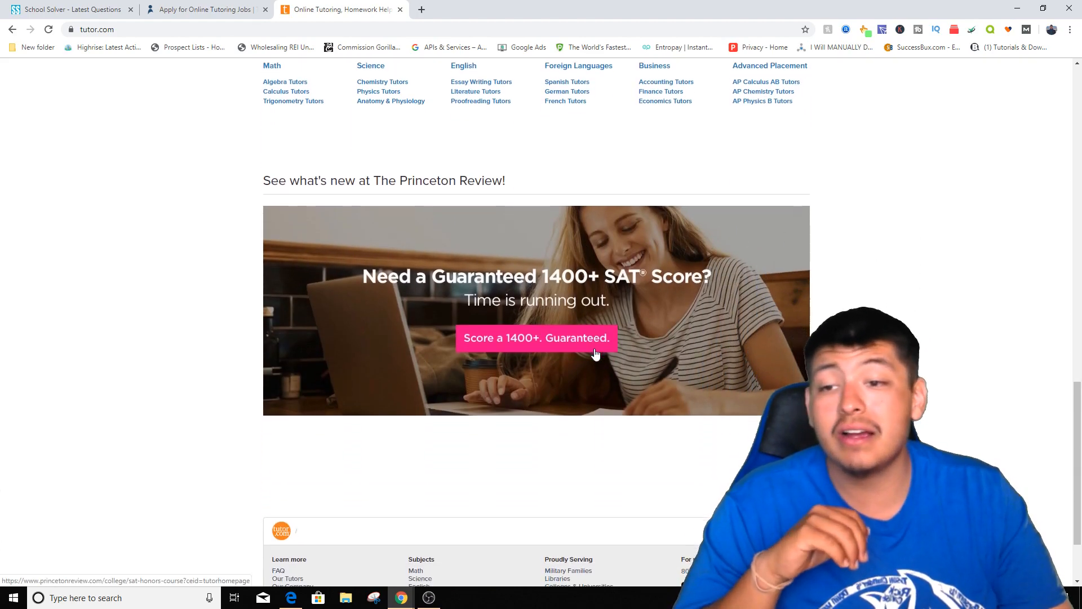
scroll(down, 3)
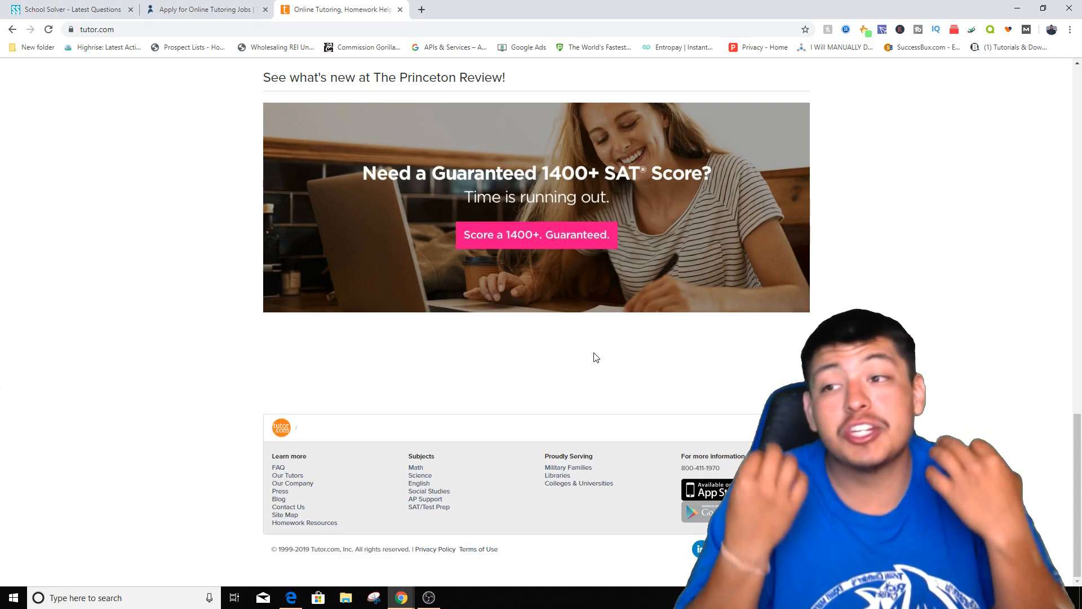
click(67, 9)
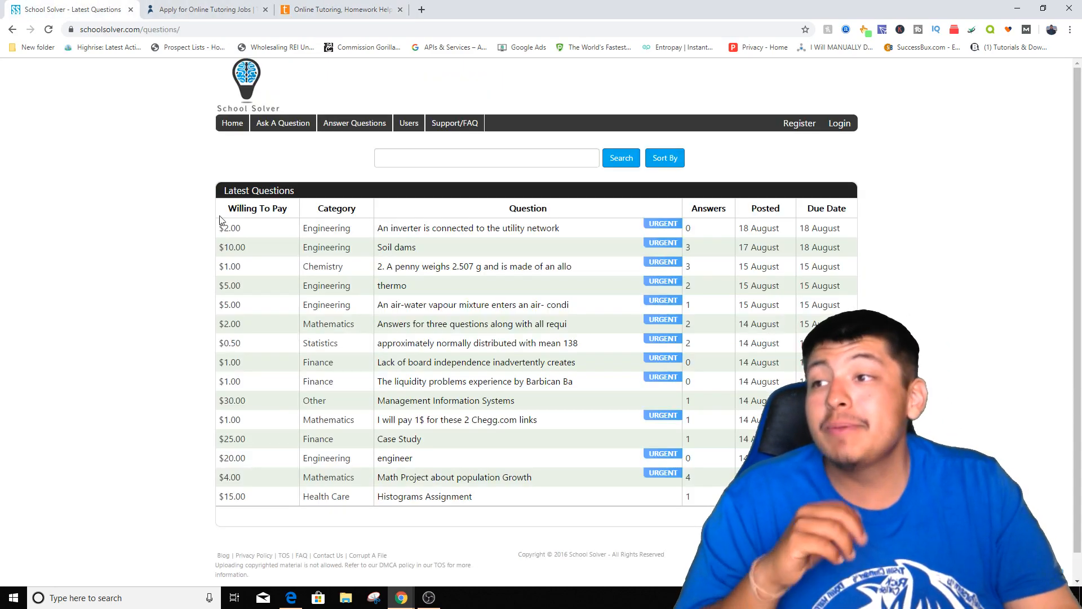
click(203, 10)
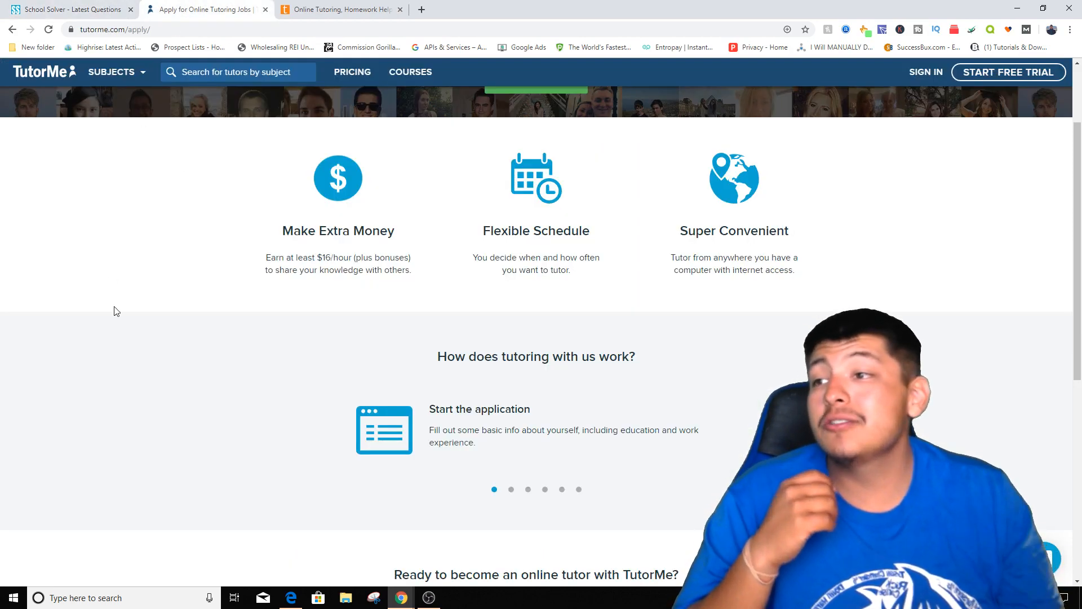